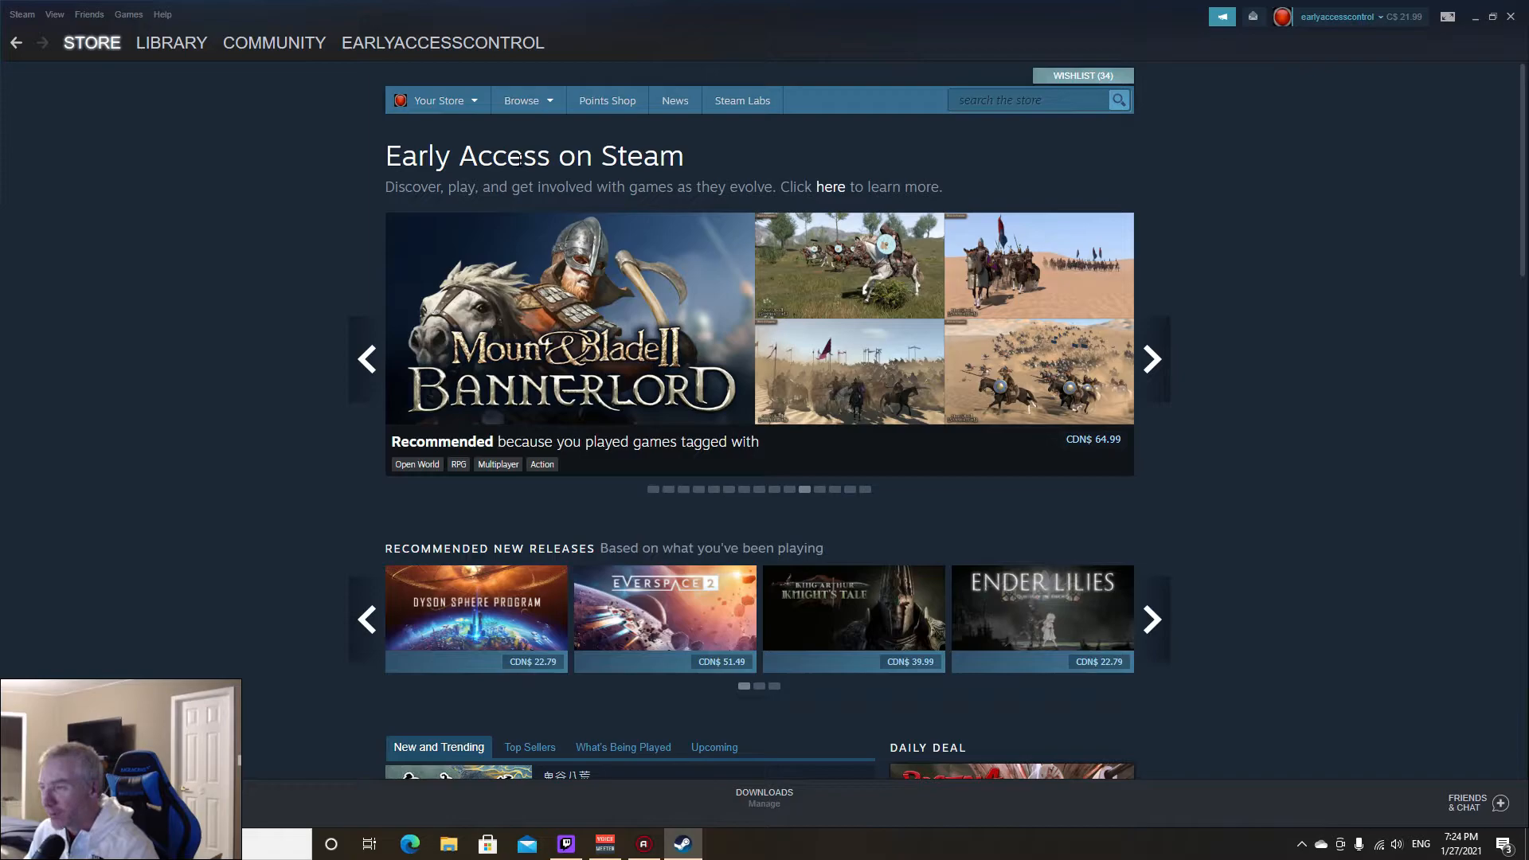
Step: Advance the Early Access featured carousel to Farmington County, on sale at 35% off for CDN$ 11.36
{"action": "left_click", "coordinate": [1150, 358]}
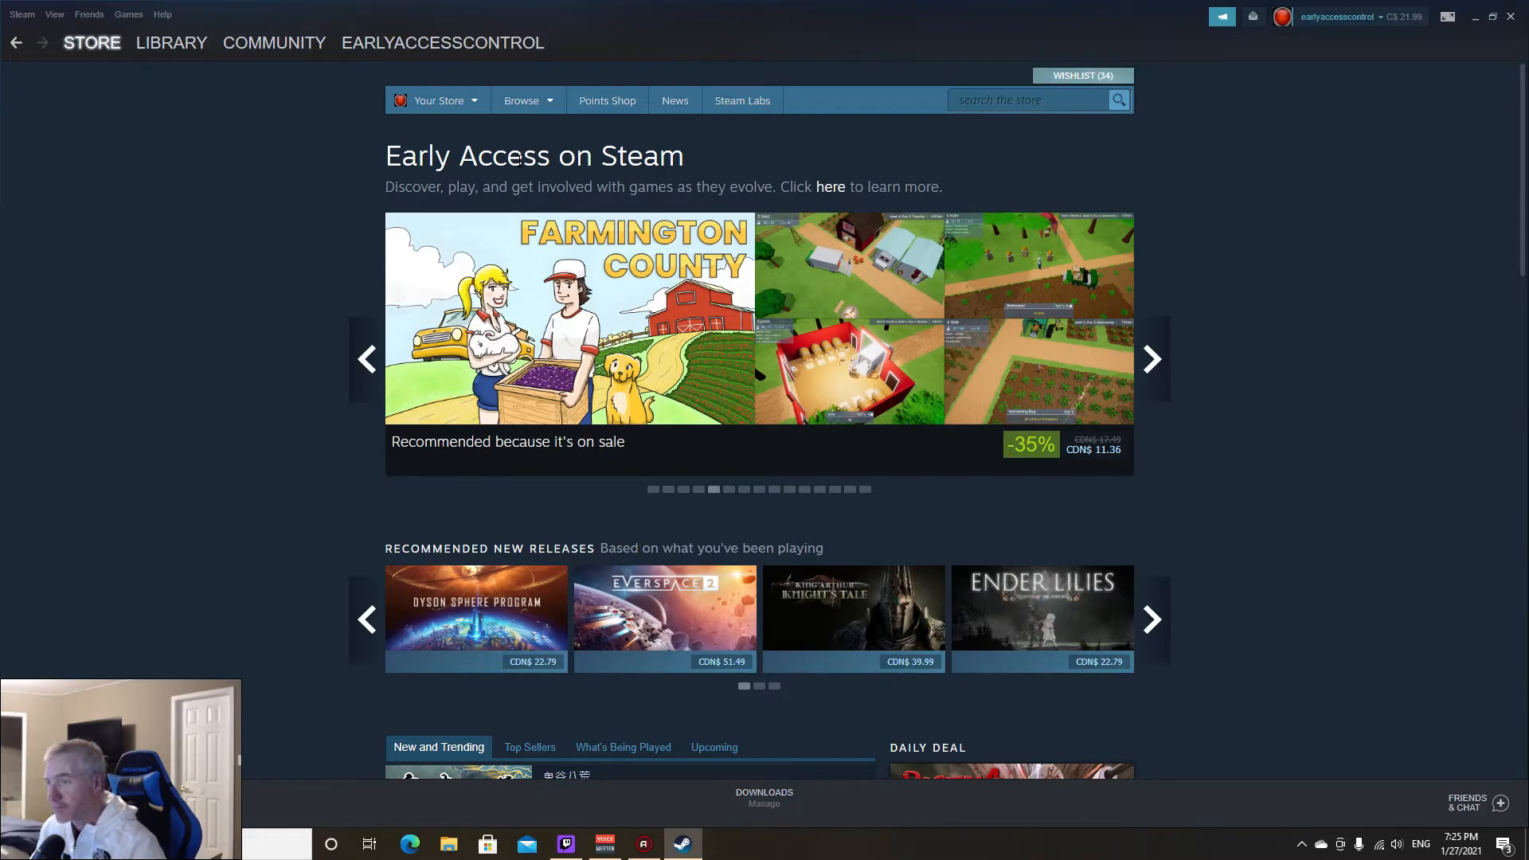
Step: Step the carousel past Pavlov and Snowtopia to Planet Centauri, on sale at 10% off for CDN$ 15.29
{"action": "left_click", "coordinate": [1149, 358]}
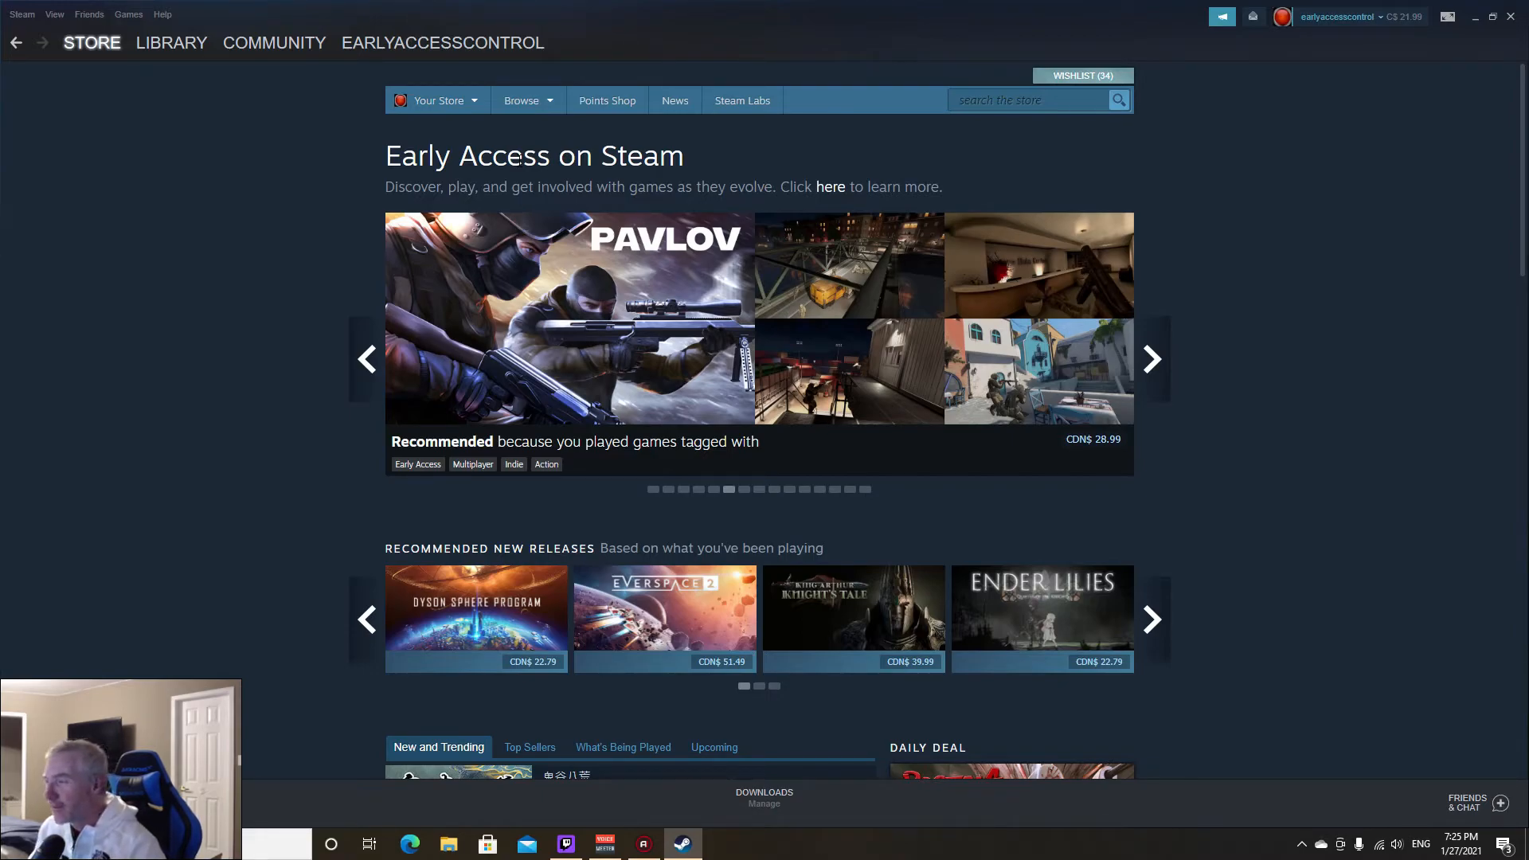
{"action": "left_click", "coordinate": [1149, 358]}
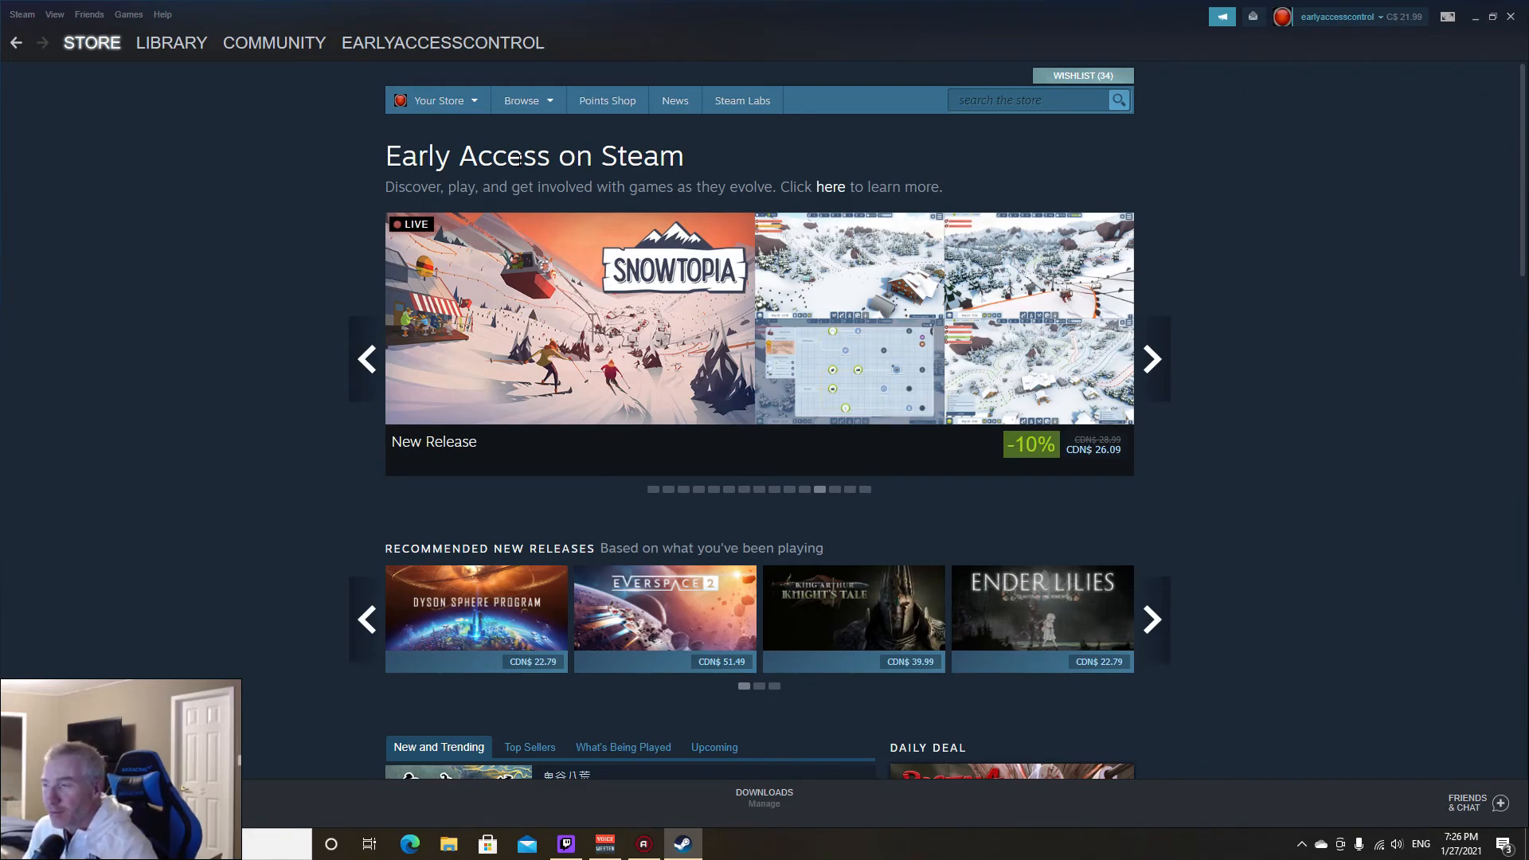
{"action": "left_click", "coordinate": [1149, 358]}
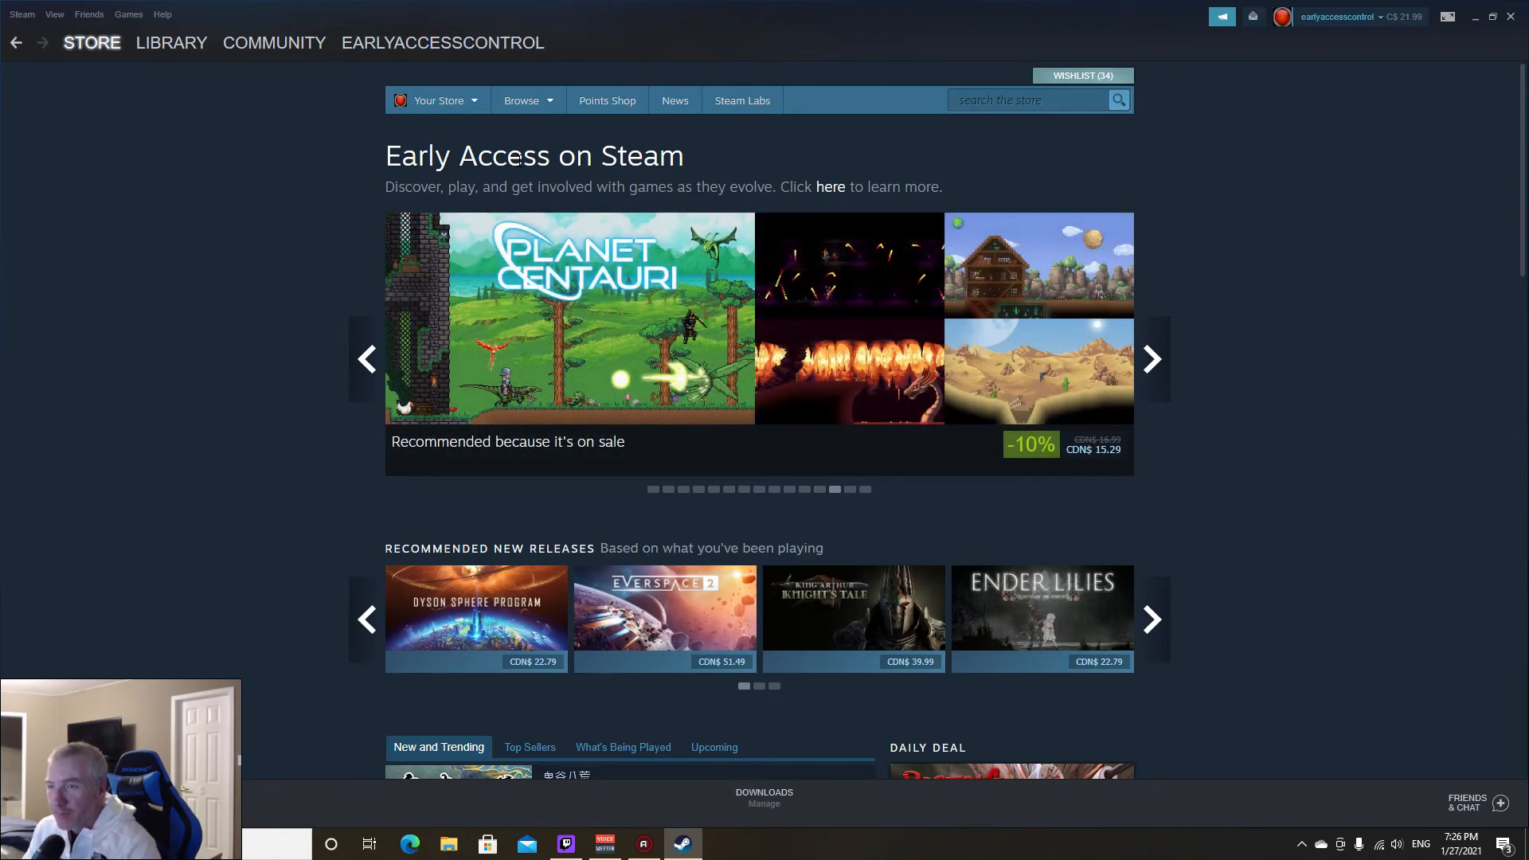